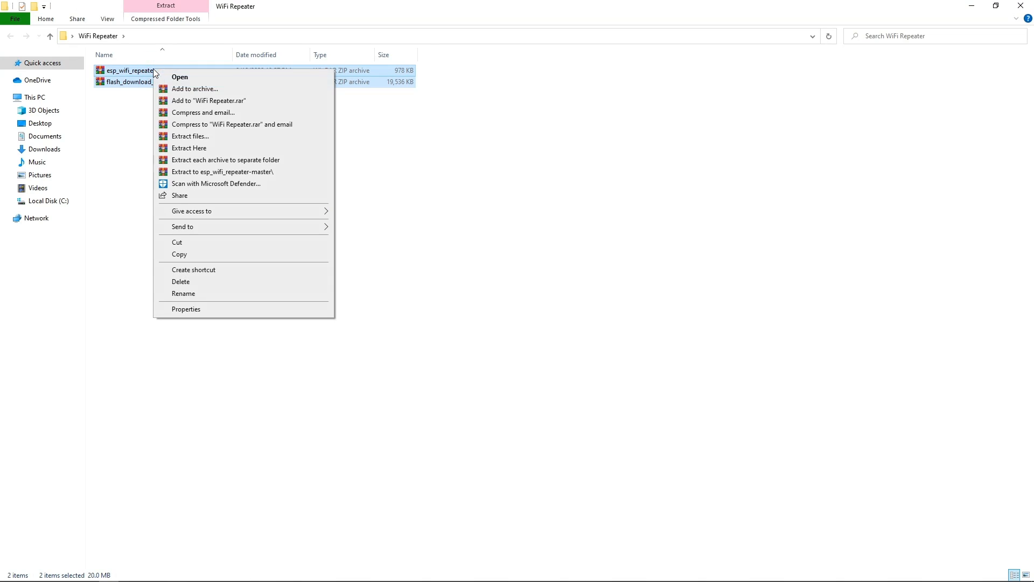
Extract both ZIP archives to separate folders and inspect the repeater project's firmware folder
click(258, 174)
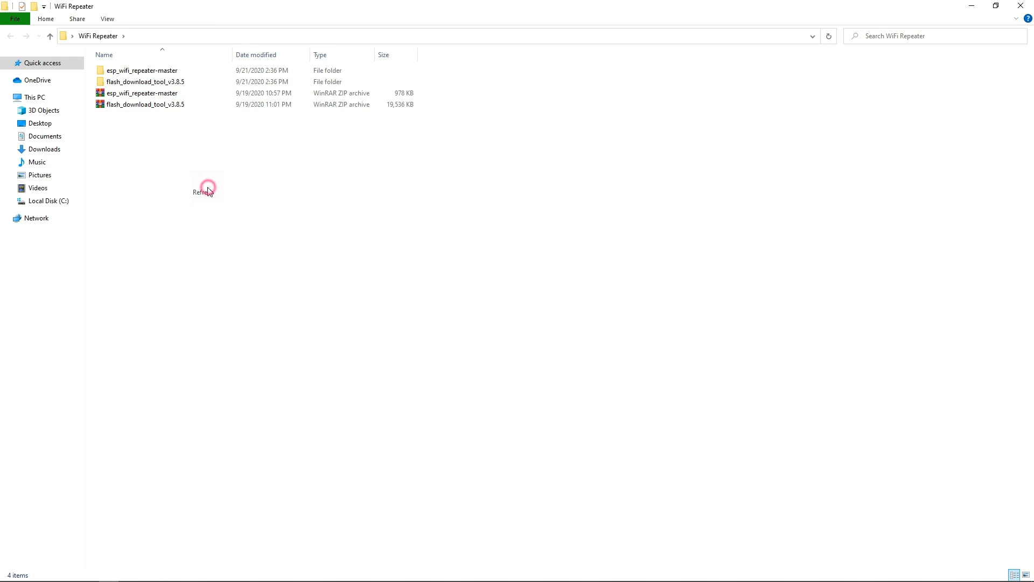
double_click(129, 70)
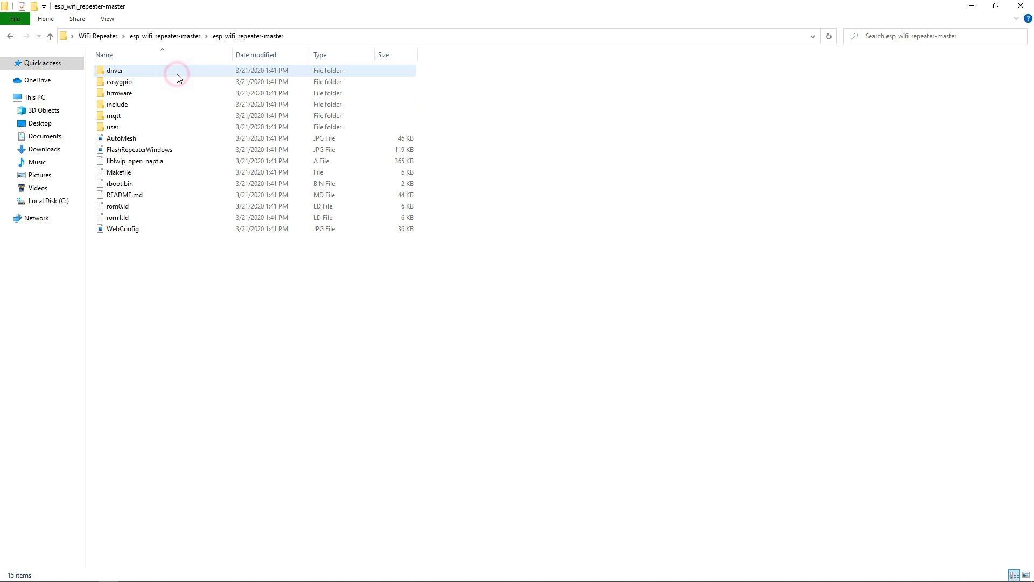
double_click(119, 93)
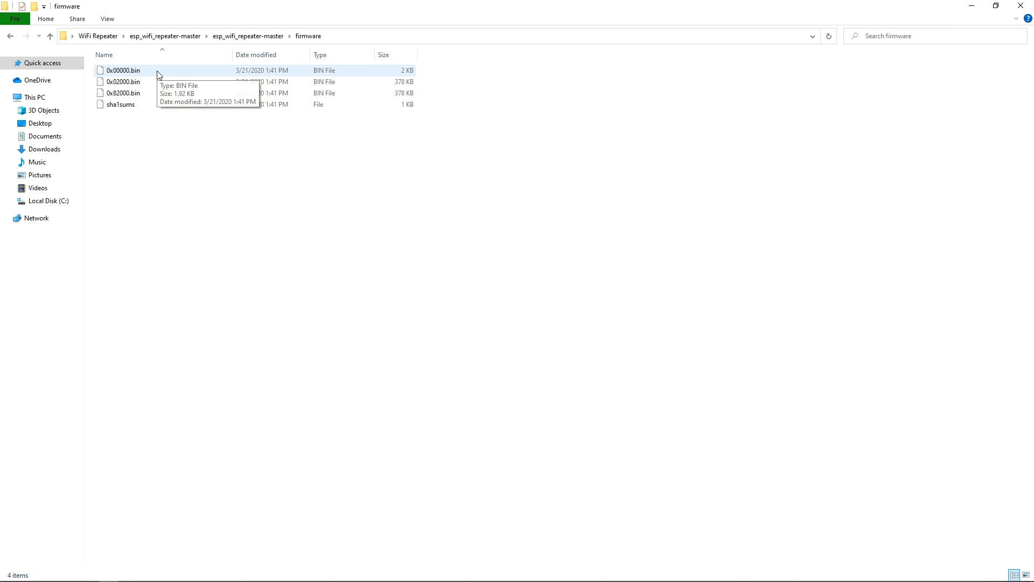
Return to the WiFi Repeater folder and enter flash_download_tool_v3.8.5
click(12, 37)
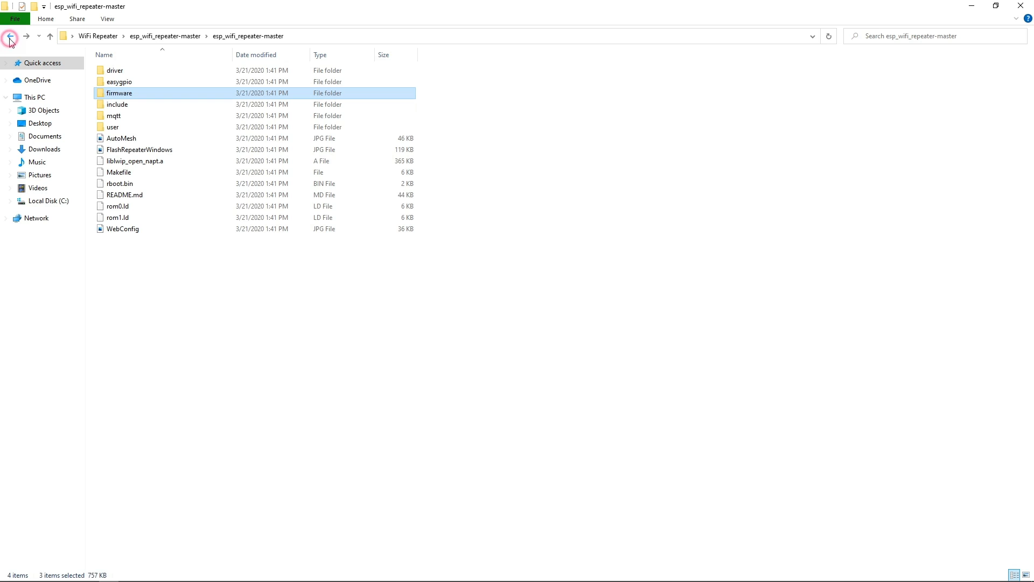
click(23, 38)
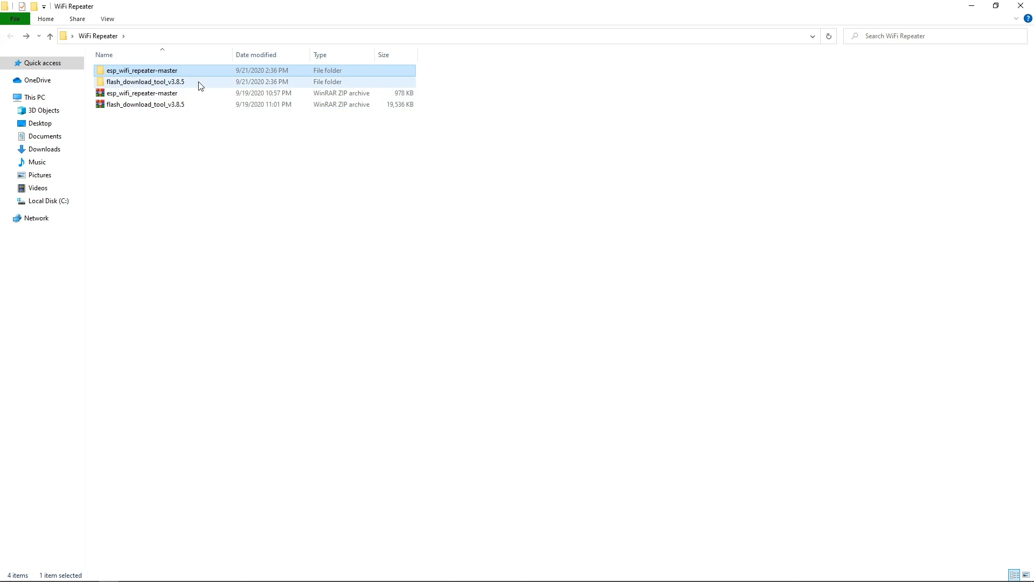
double_click(142, 82)
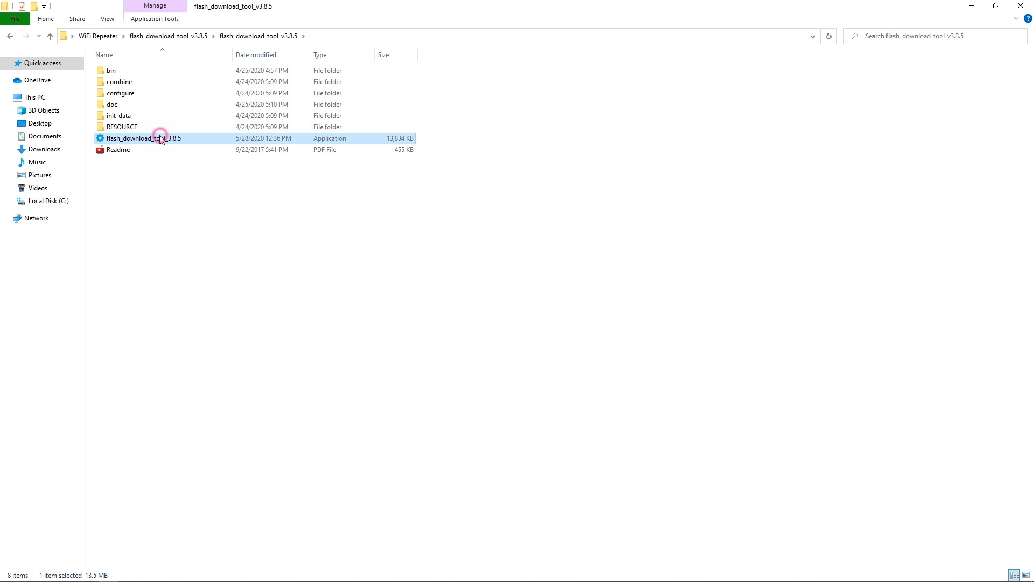
Run flash_download_tool_3.8.5.exe, start the ESP8266 DownloadTool maximized and select the board's COM port
double_click(156, 138)
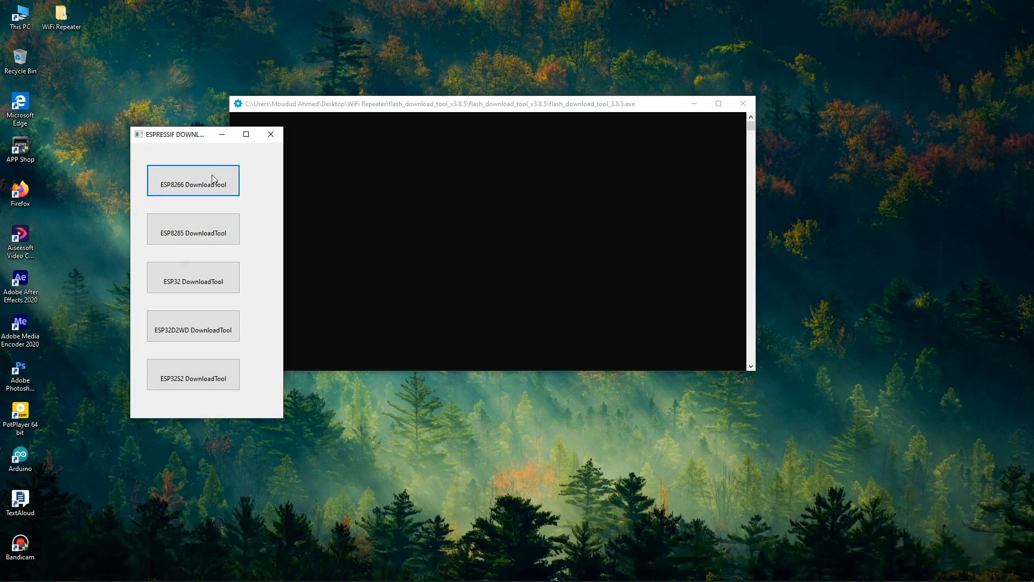
click(193, 181)
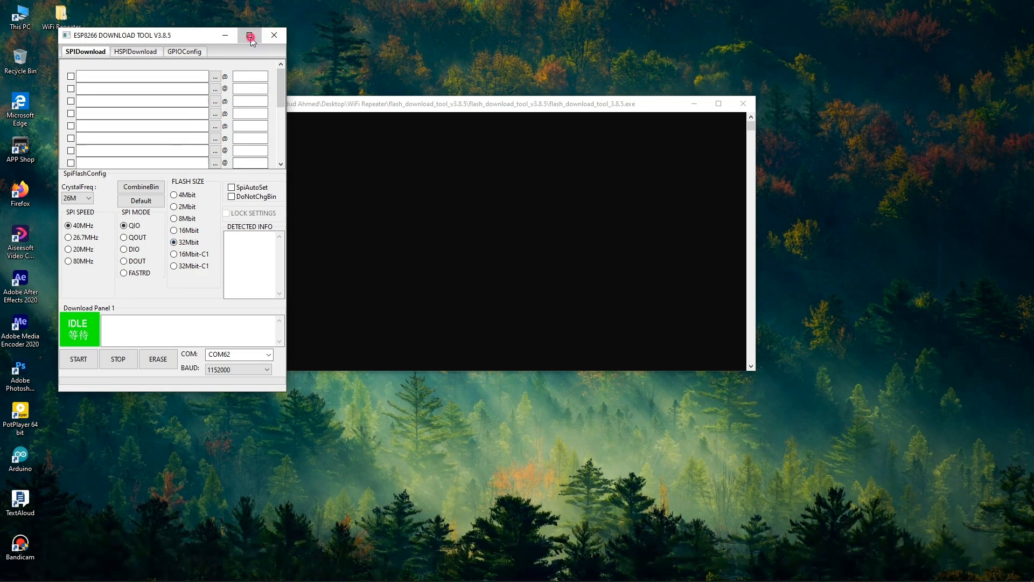
click(250, 35)
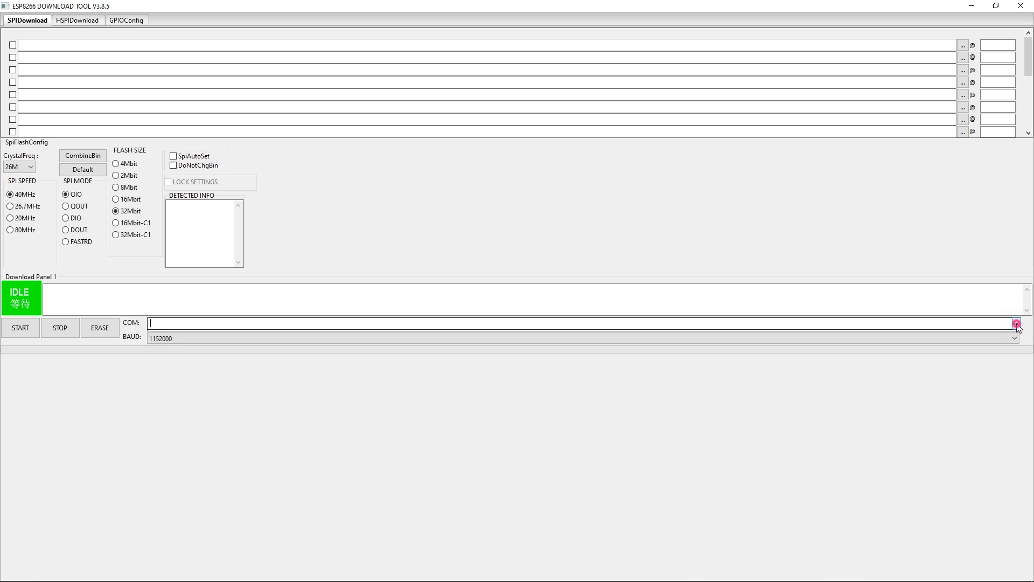
click(1017, 323)
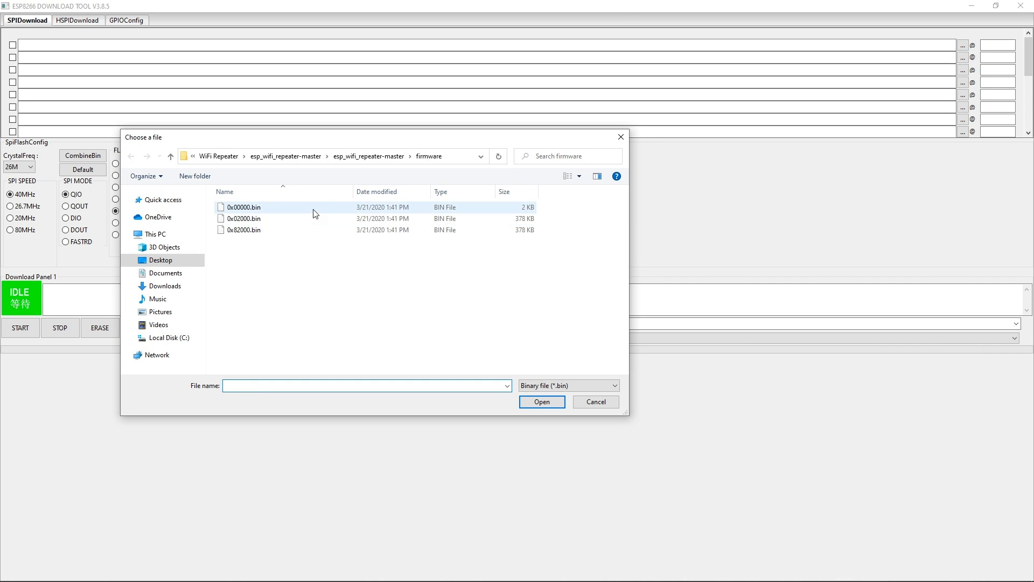
Load 0x00000.bin, 0x02000.bin and 0x82000.bin into rows 1–3 at their offsets, all ticked
right_click(243, 207)
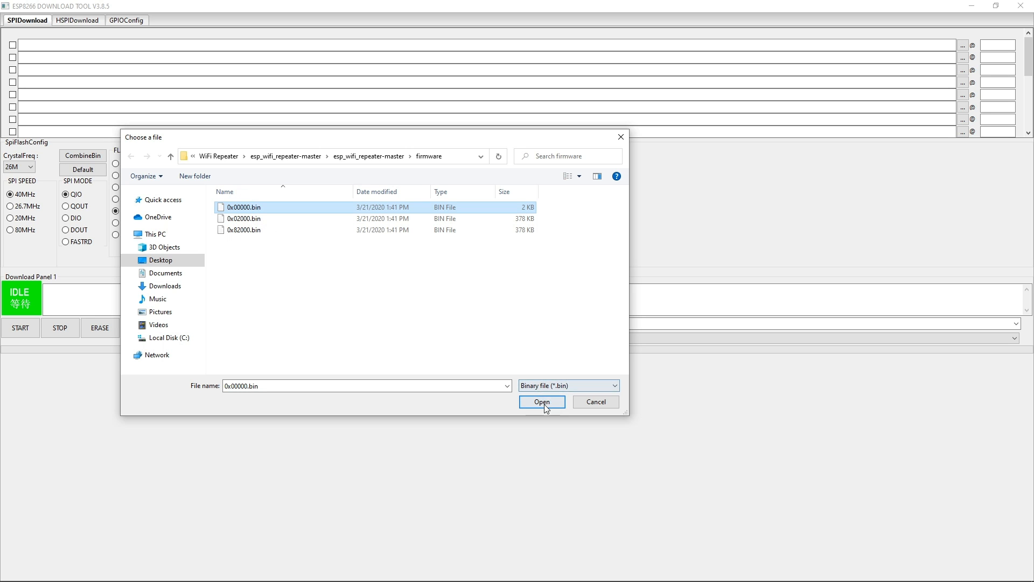
click(541, 401)
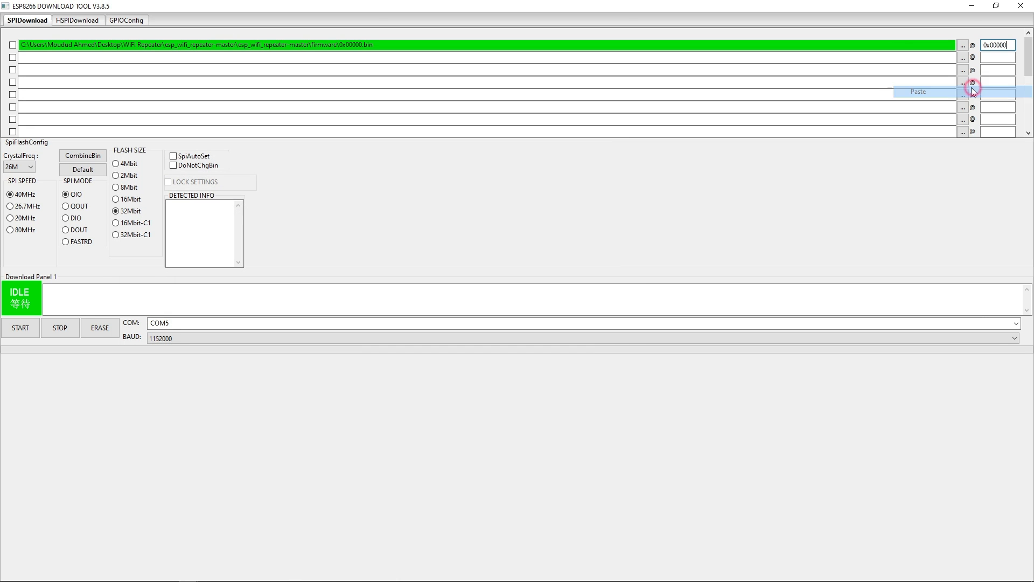
click(964, 93)
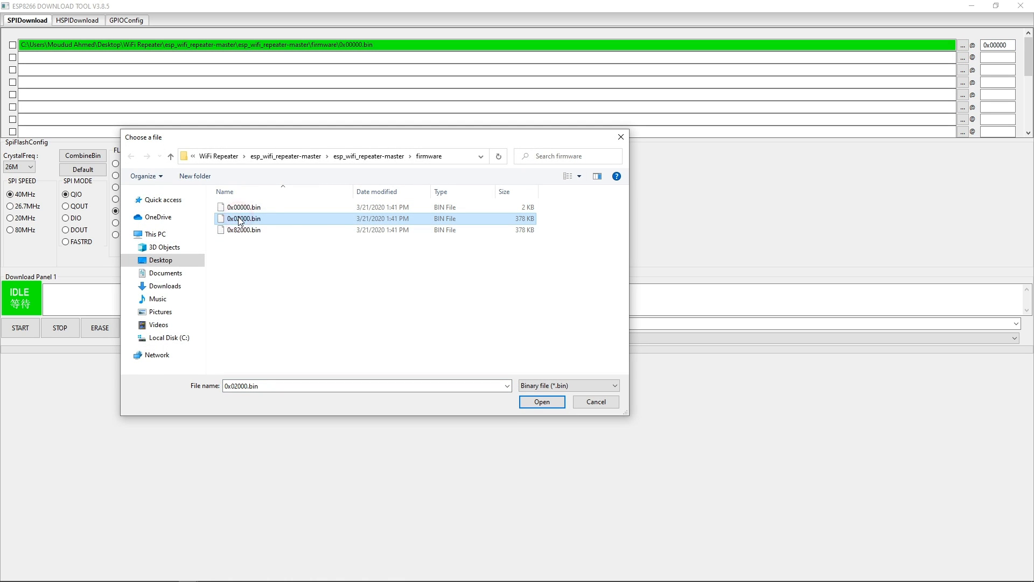
click(542, 401)
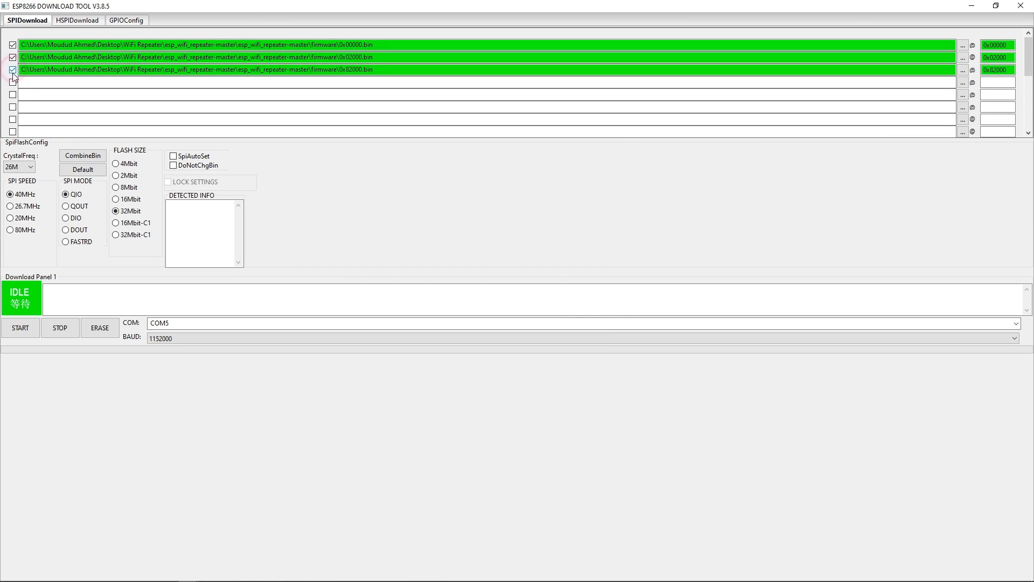
click(19, 327)
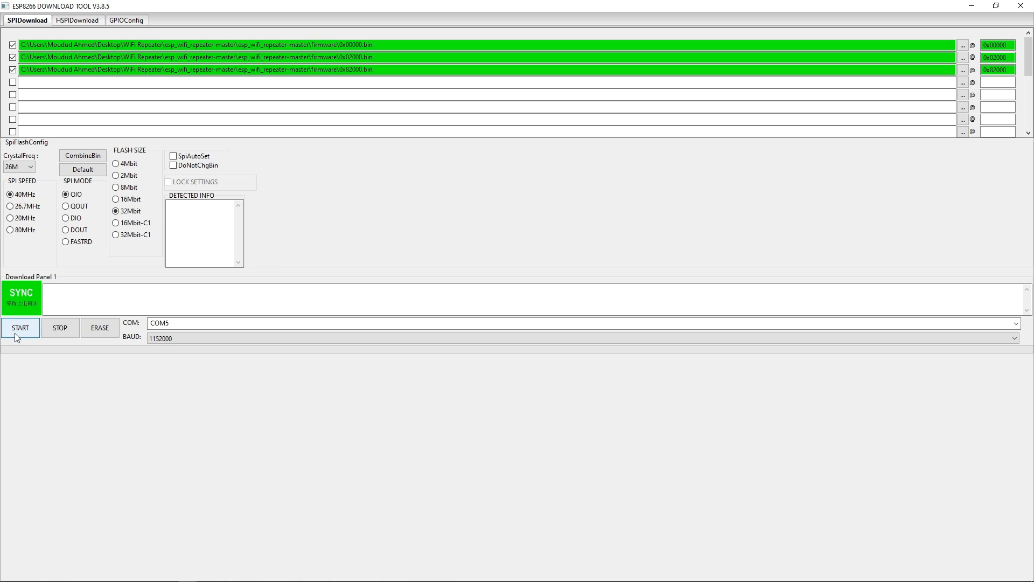
Start the download and flash the three firmware files onto the ESP8266
click(19, 327)
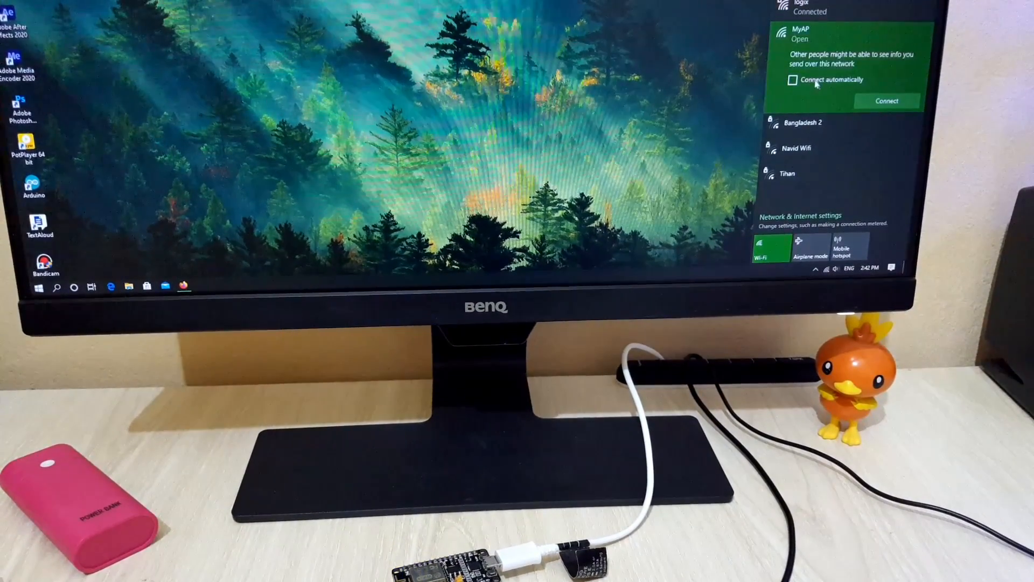
Connect the PC to the board's open MyAP Wi-Fi network
click(888, 101)
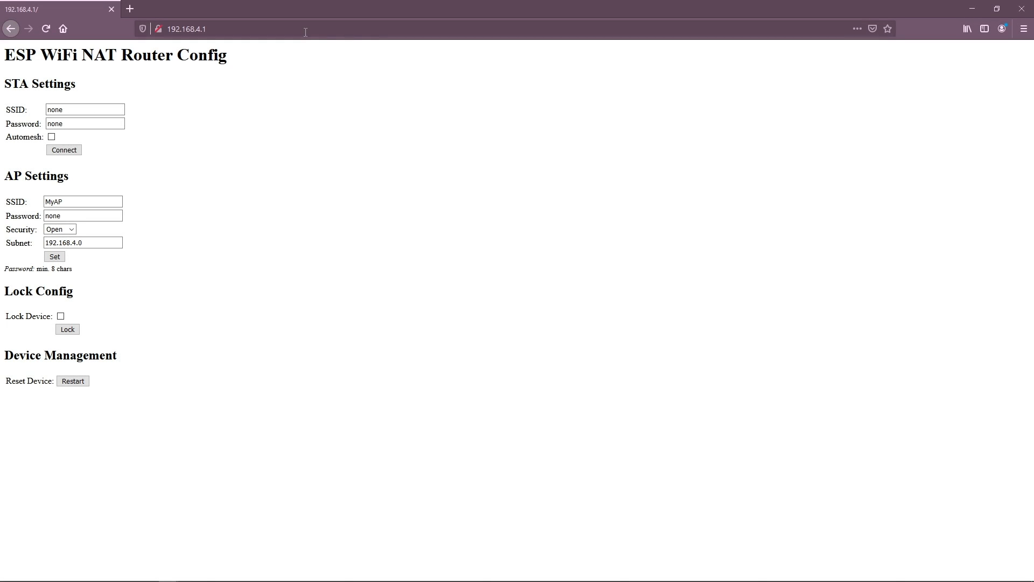
Navigate Firefox to 192.168.4.1 for the ESP WiFi NAT Router Config page
click(227, 29)
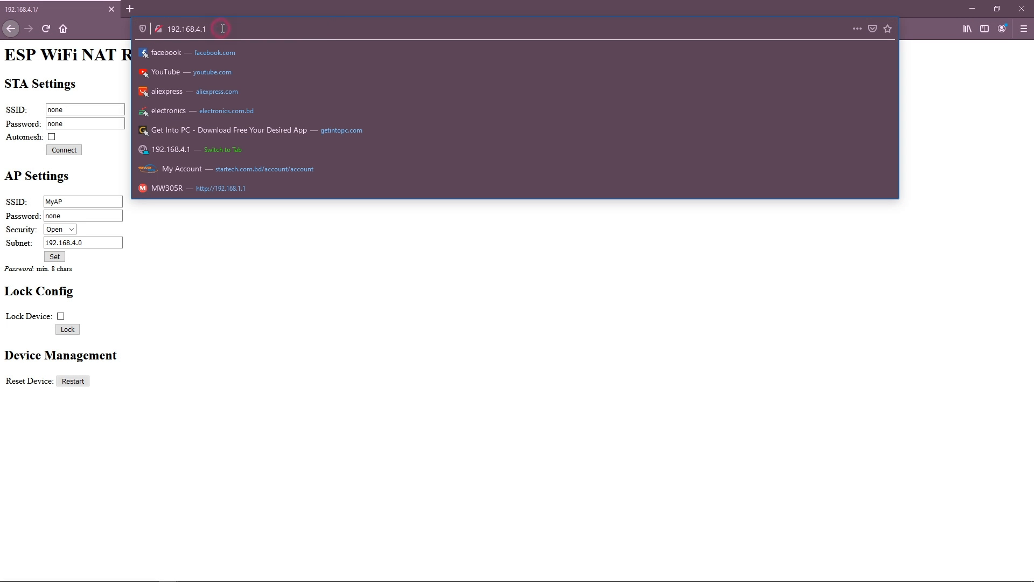